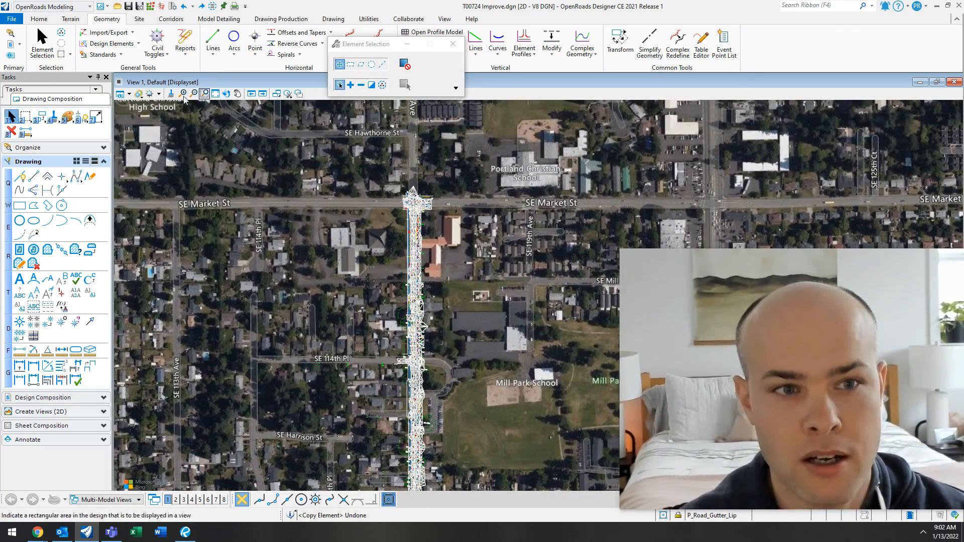
Show the View Attributes panel with its Background Map section set to Hybrid.
click(130, 94)
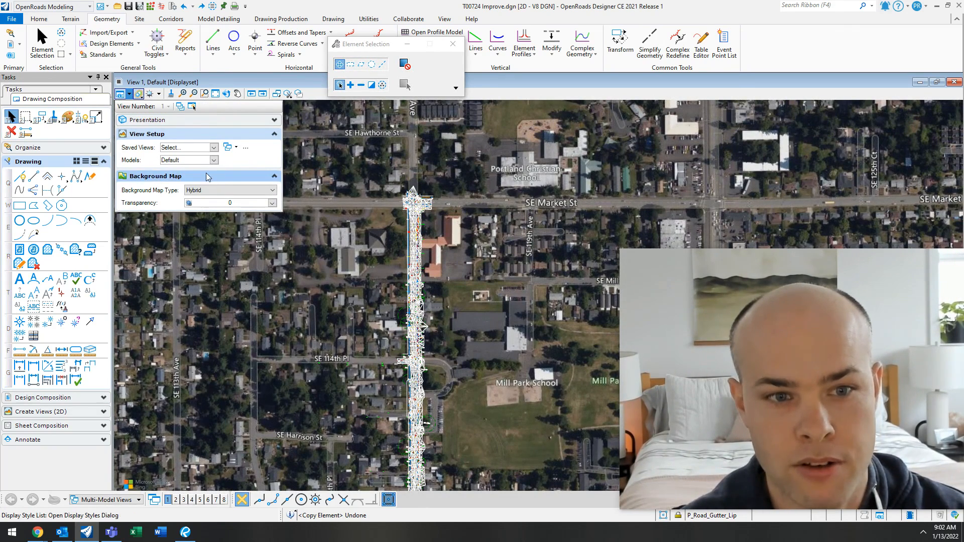
Switch the background map from None to Street Map and zoom in on the corridor.
click(229, 190)
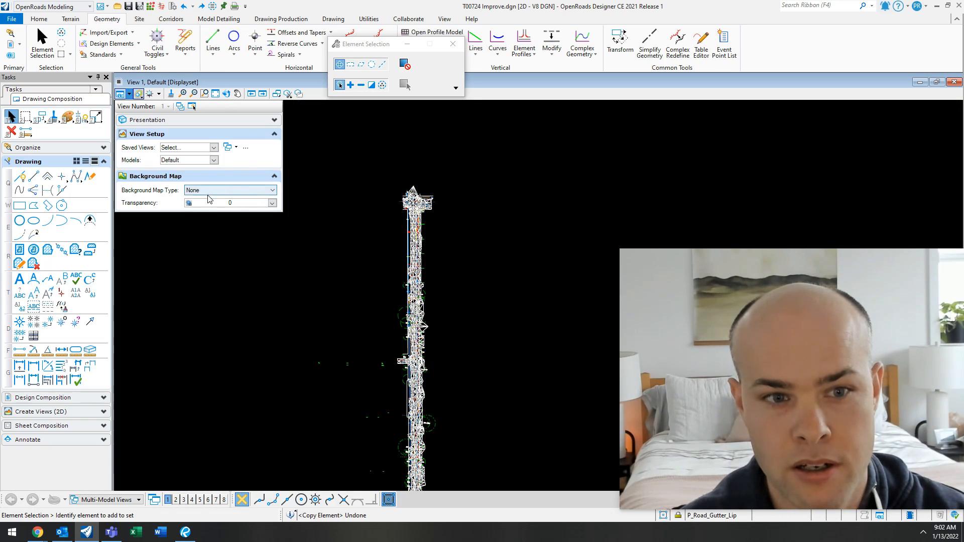
click(230, 190)
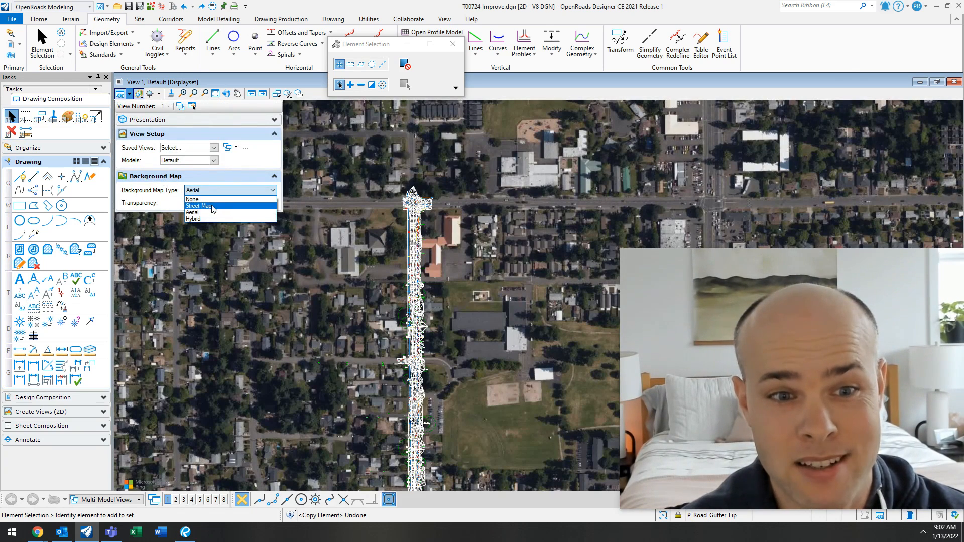
click(200, 205)
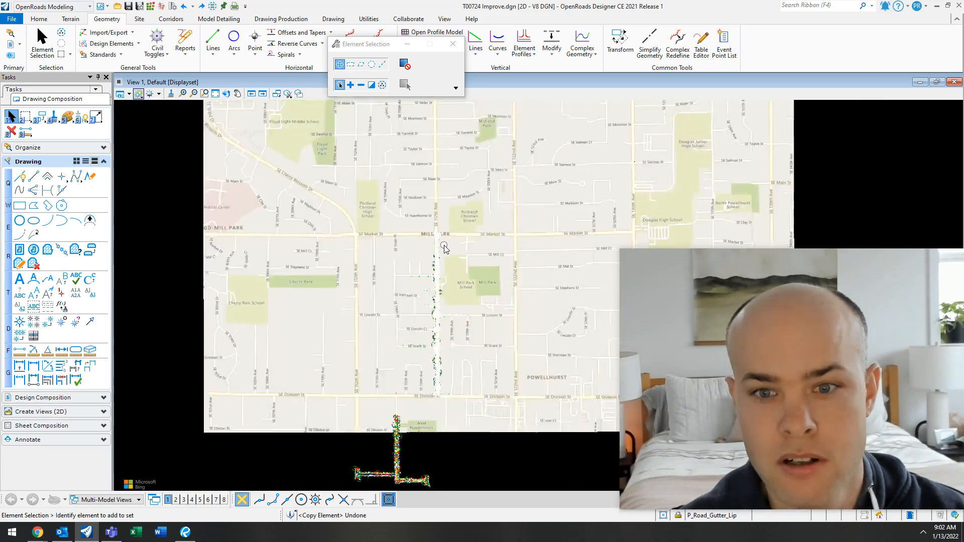
scroll(down, 3)
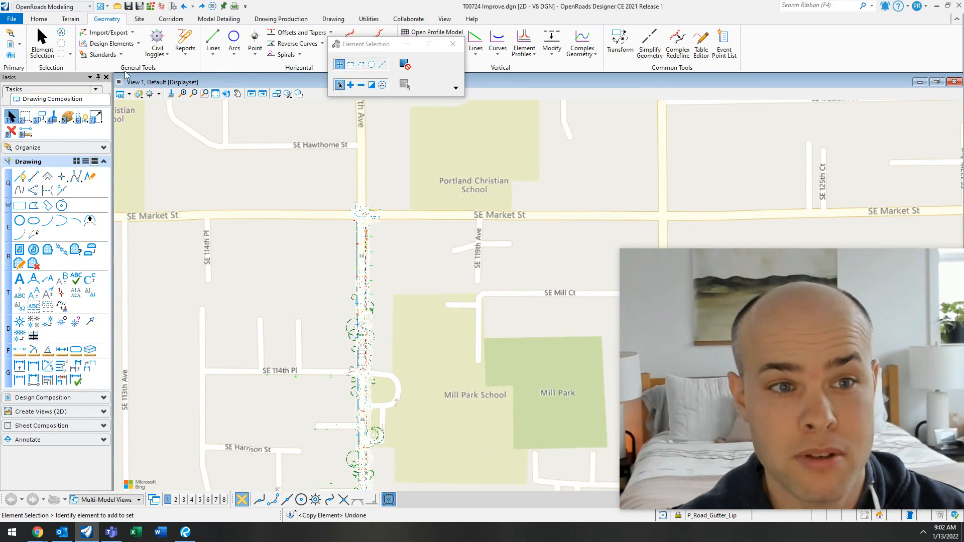
Turn the background map off and show the Geographic Coordinate System dialog (OCRS-Portland).
click(121, 94)
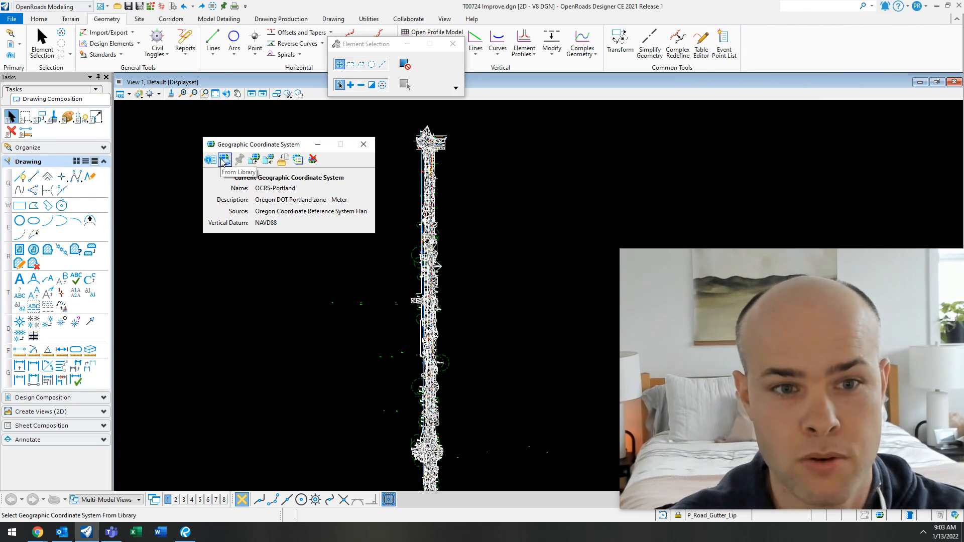
Assign OCRS-Portland from the library and set the background map to Aerial.
click(225, 159)
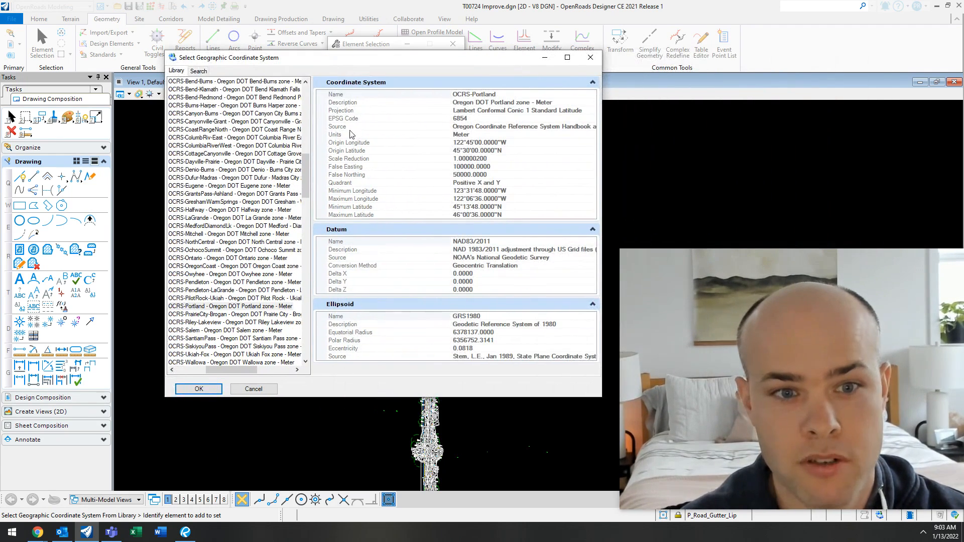
click(198, 70)
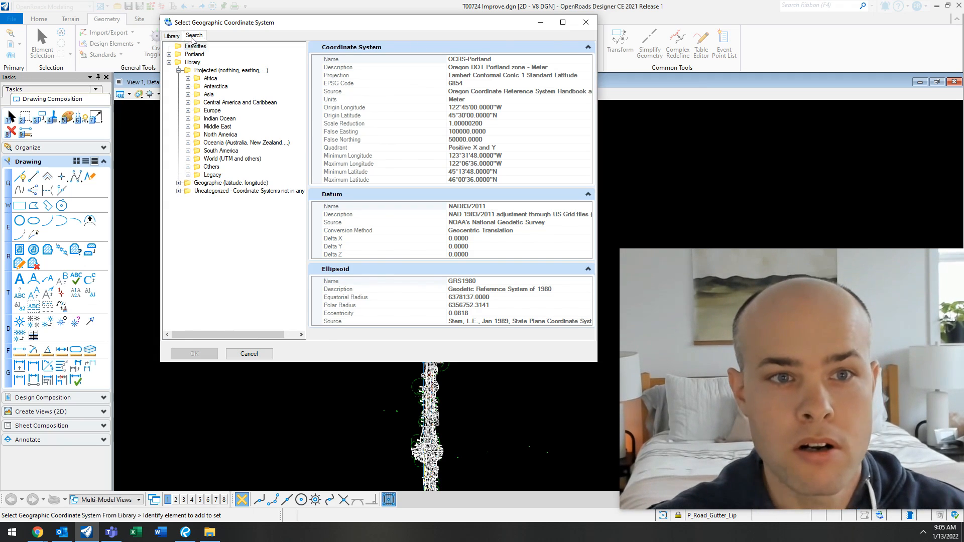
click(194, 35)
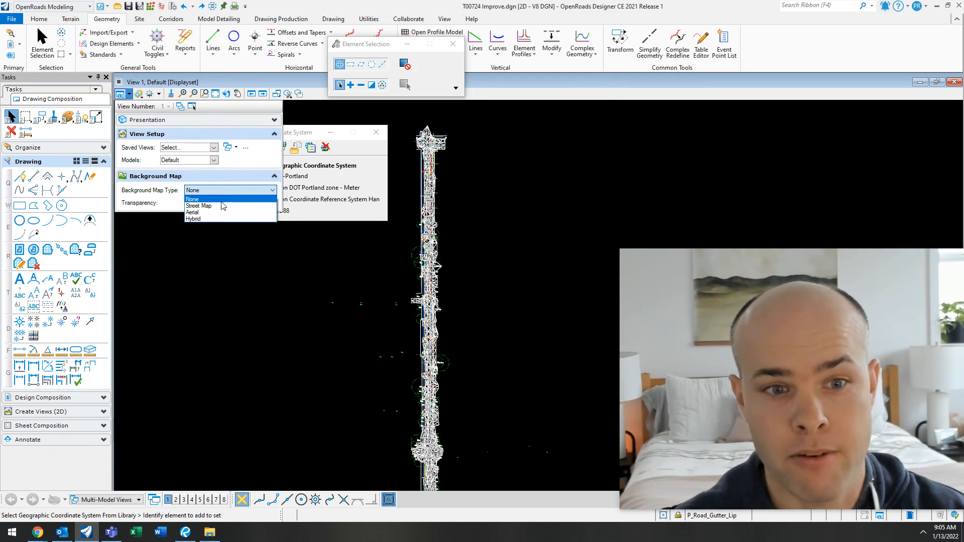
click(193, 212)
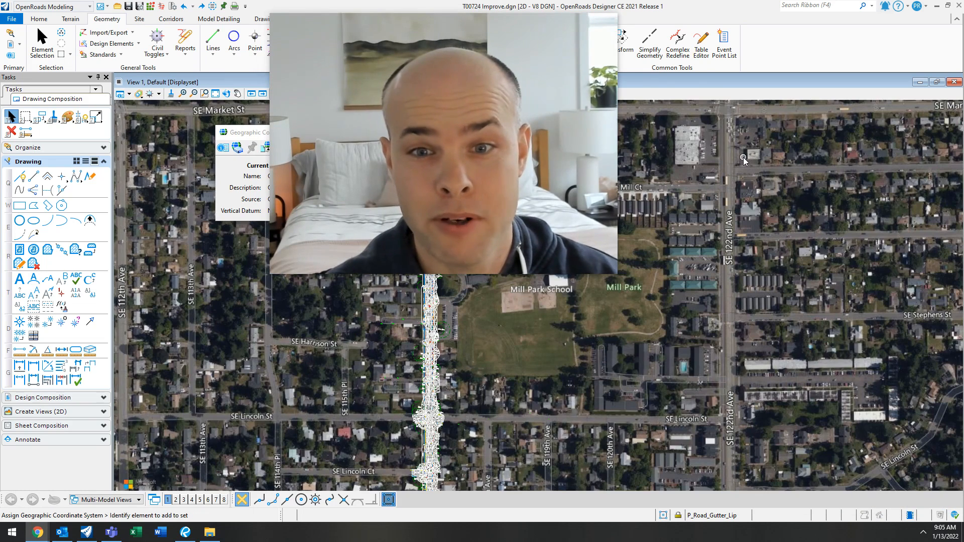